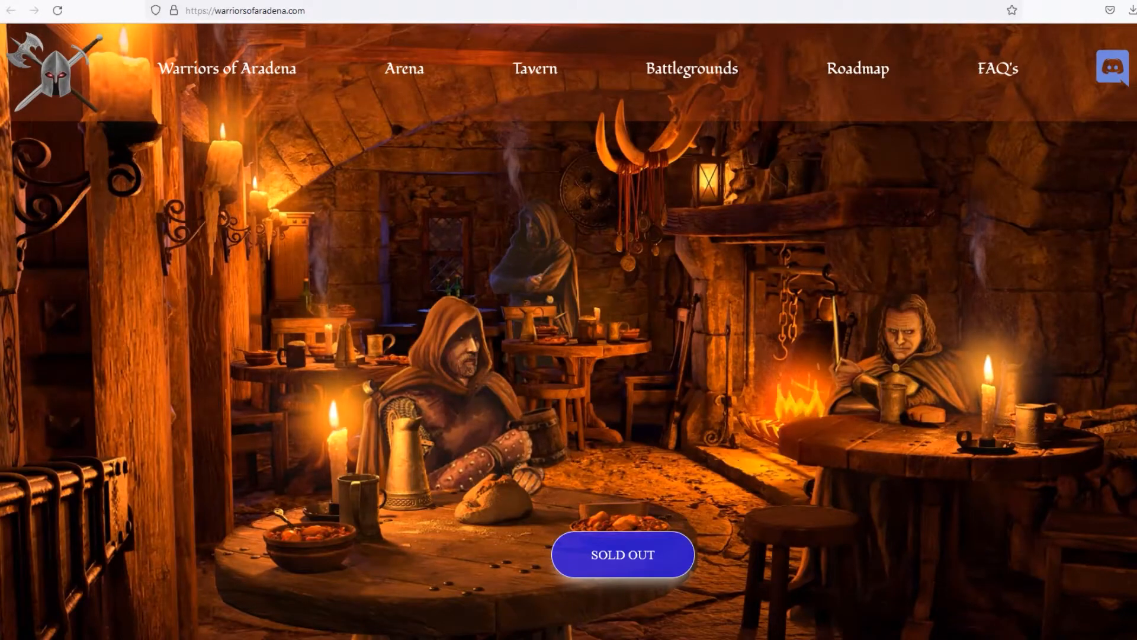
scroll(down, 3)
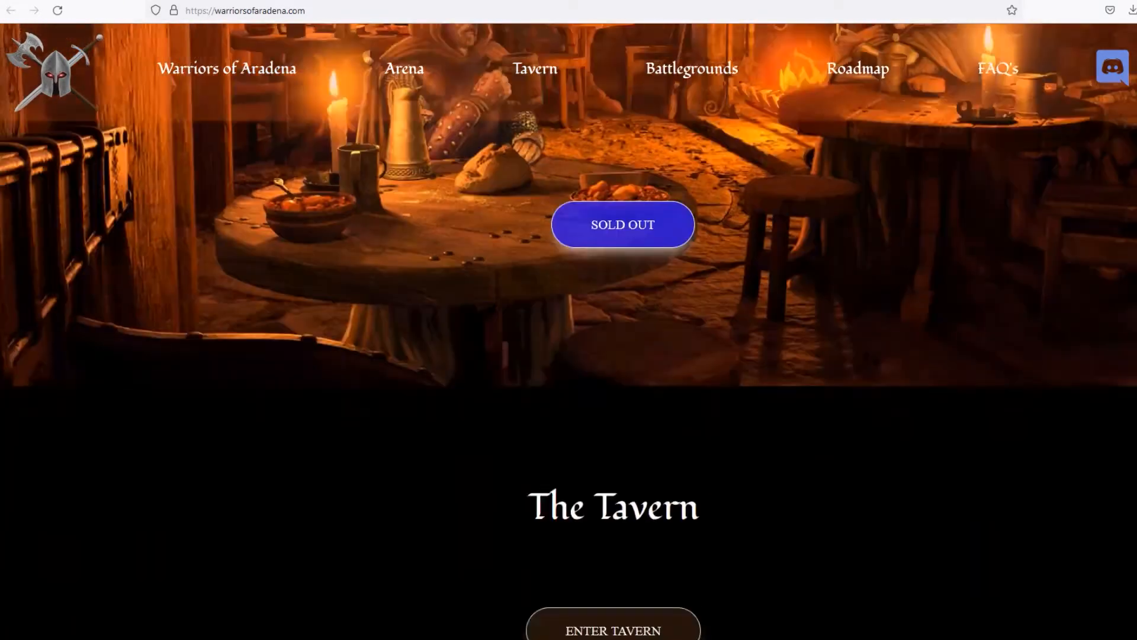